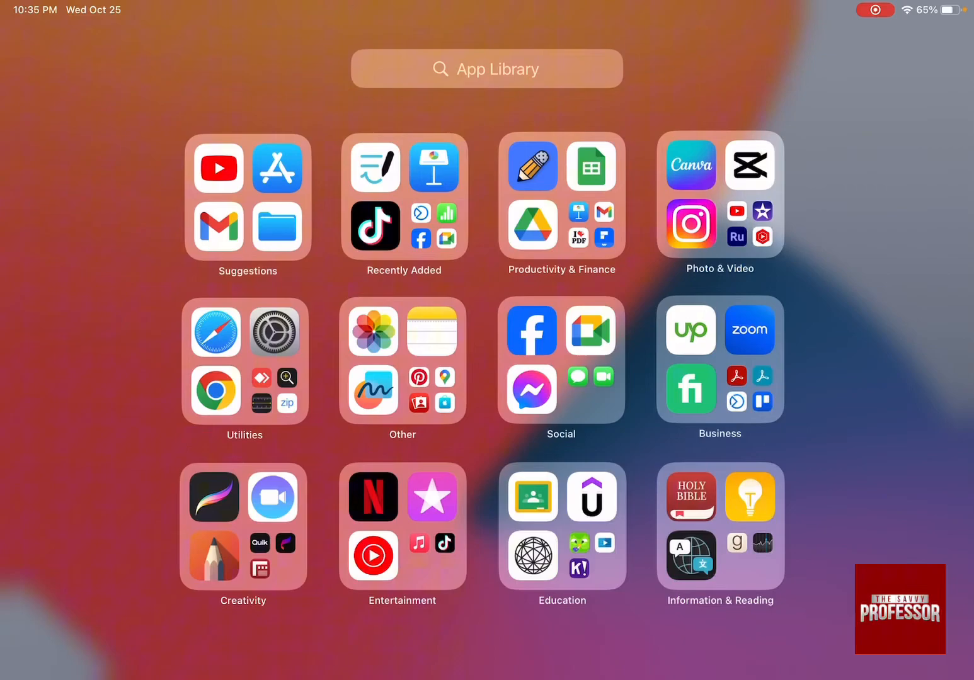
pyautogui.write('s')
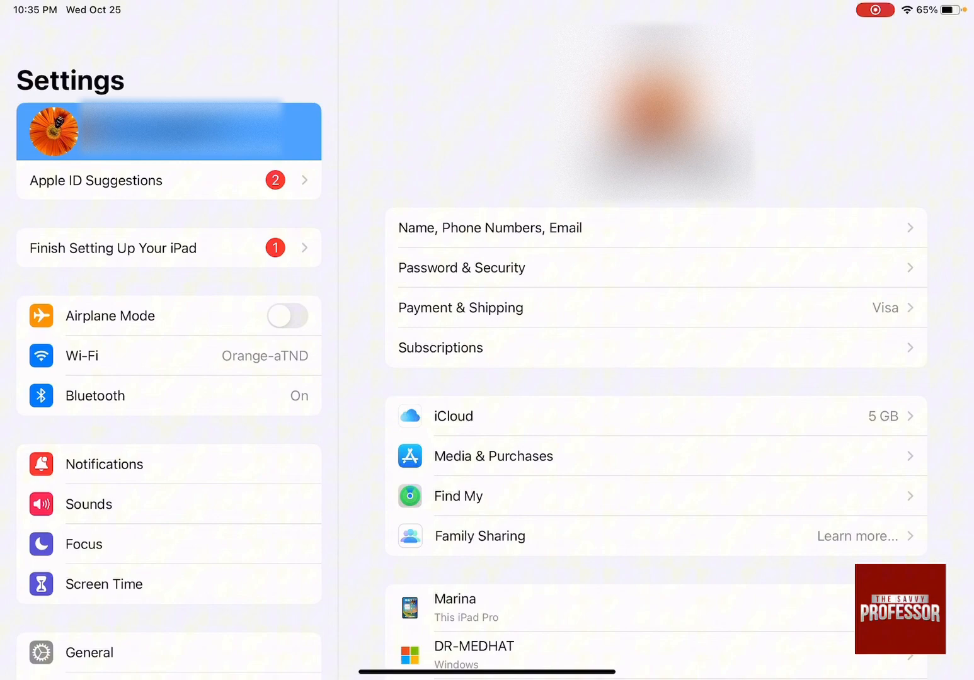
pyautogui.scroll(-3)
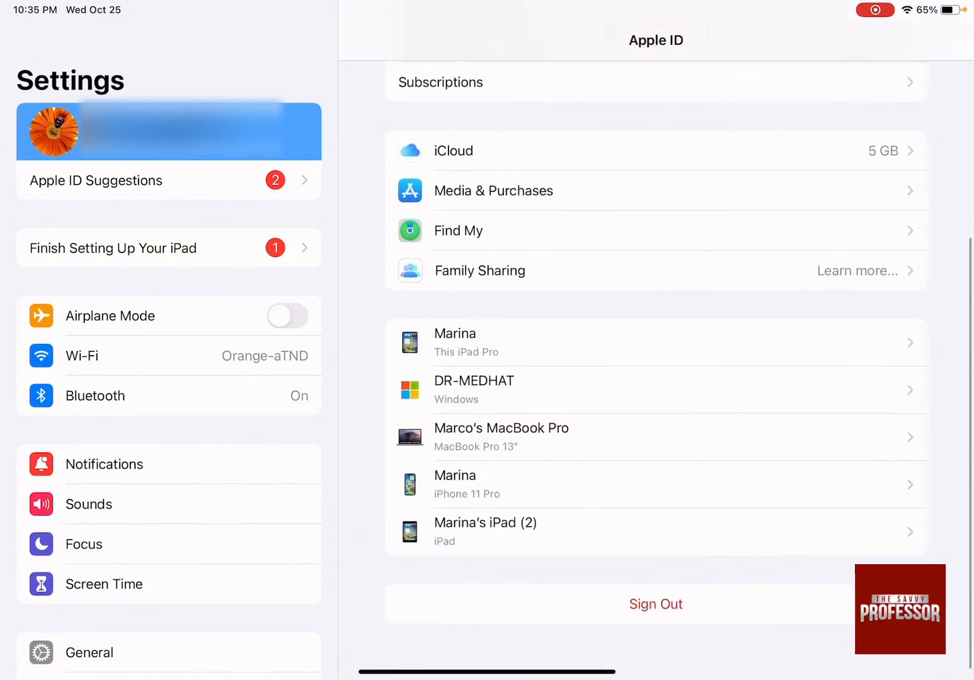